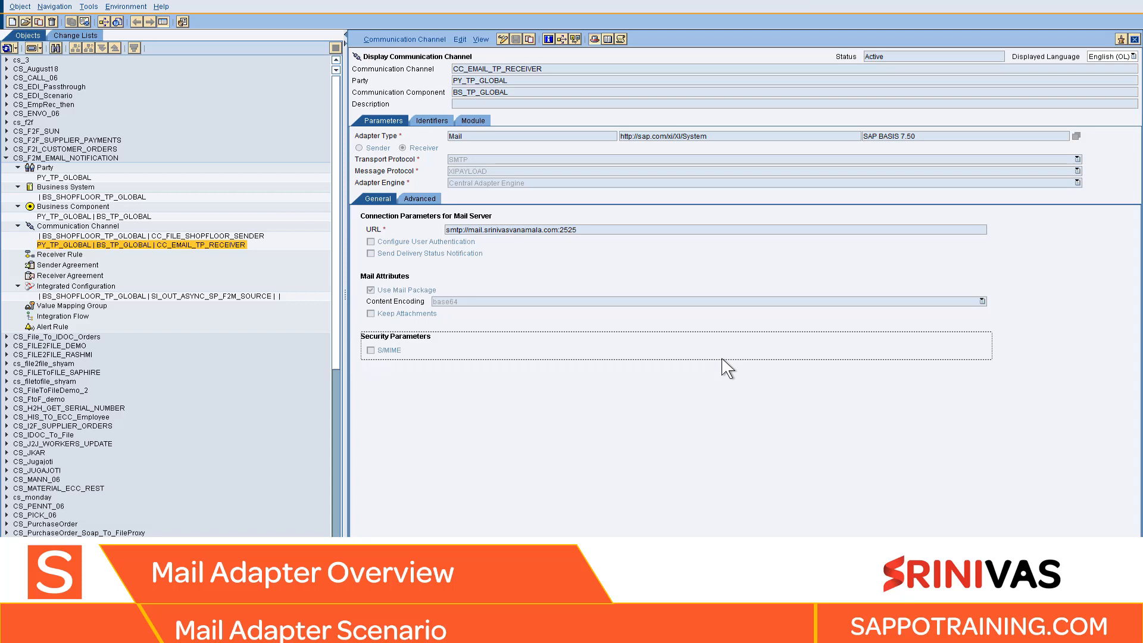
mouse_move(568, 359)
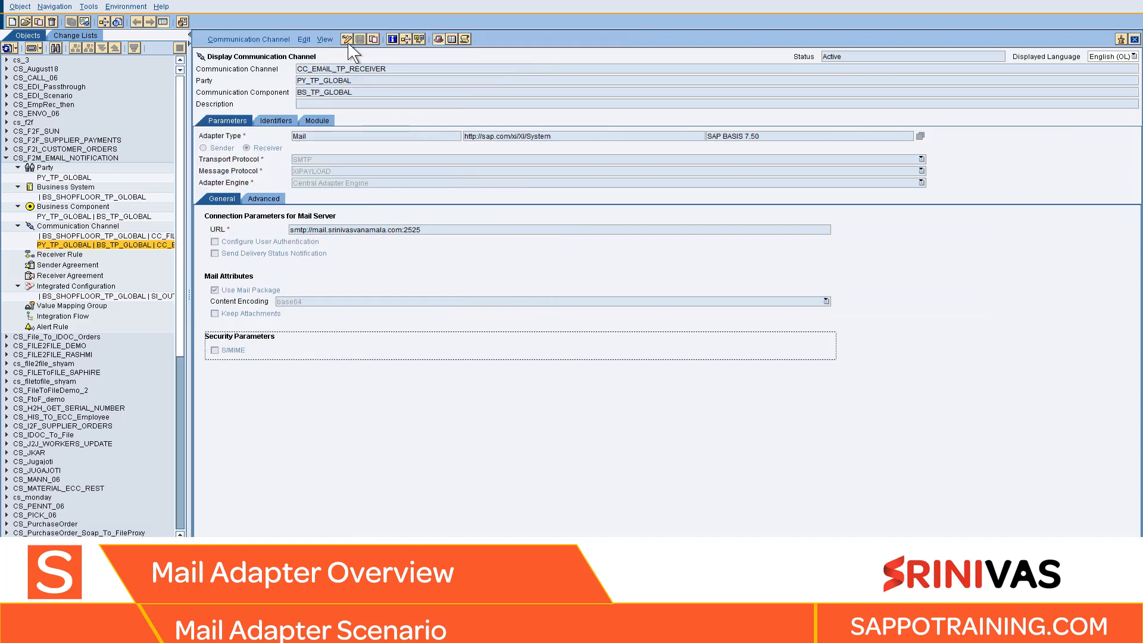
- Switch CC_EMAIL_TP_RECEIVER to edit mode and re-apply Mail as the adapter metadata
click(920, 136)
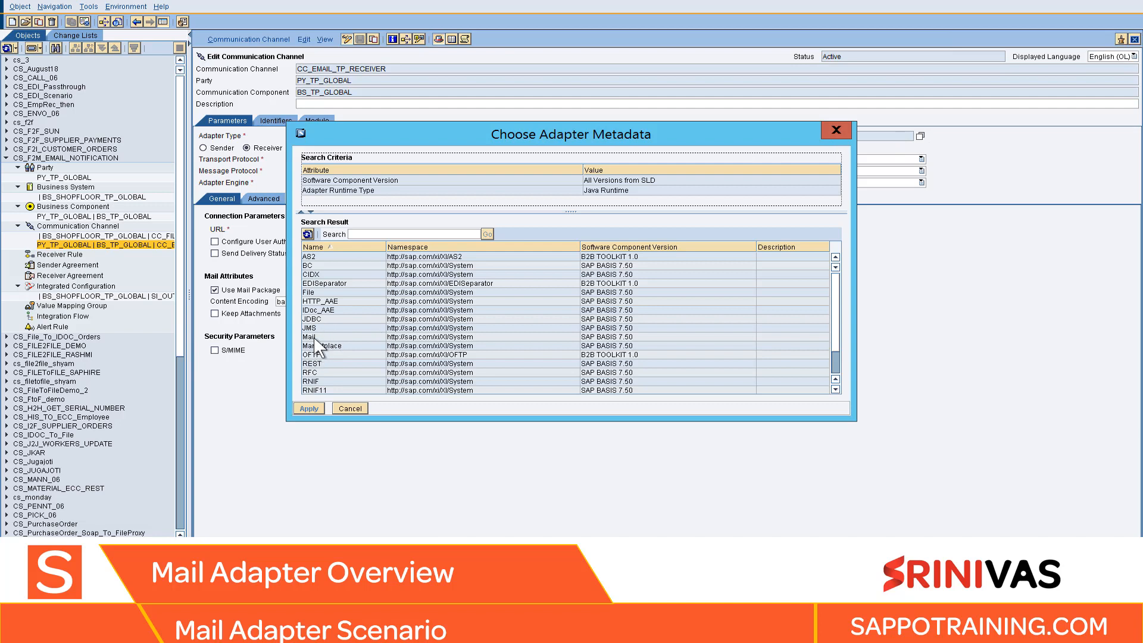
click(310, 337)
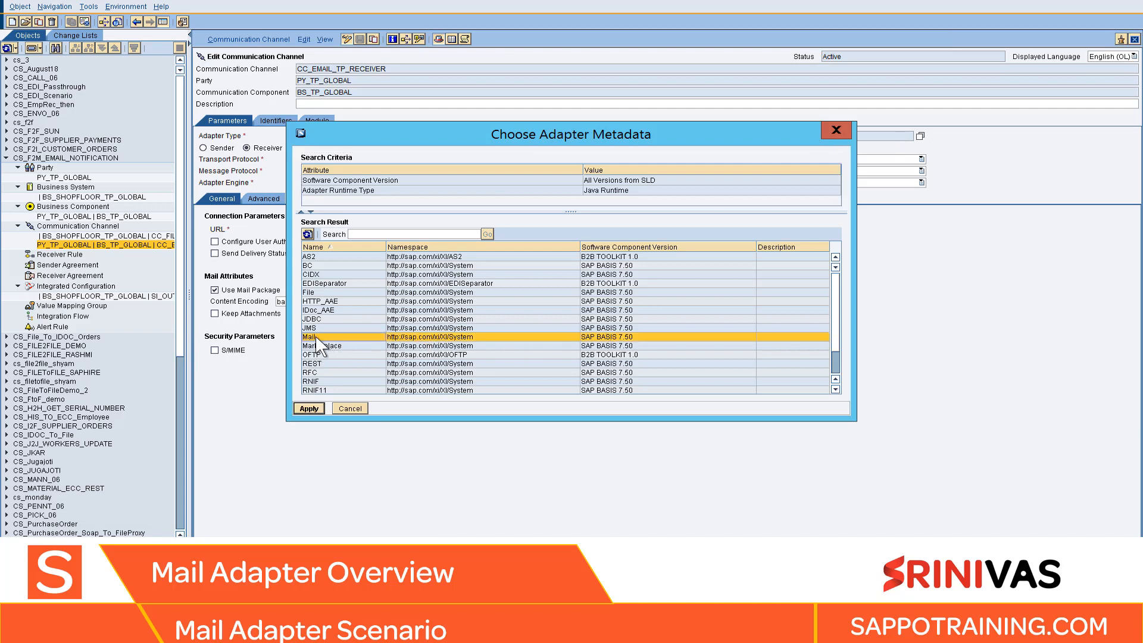
click(308, 409)
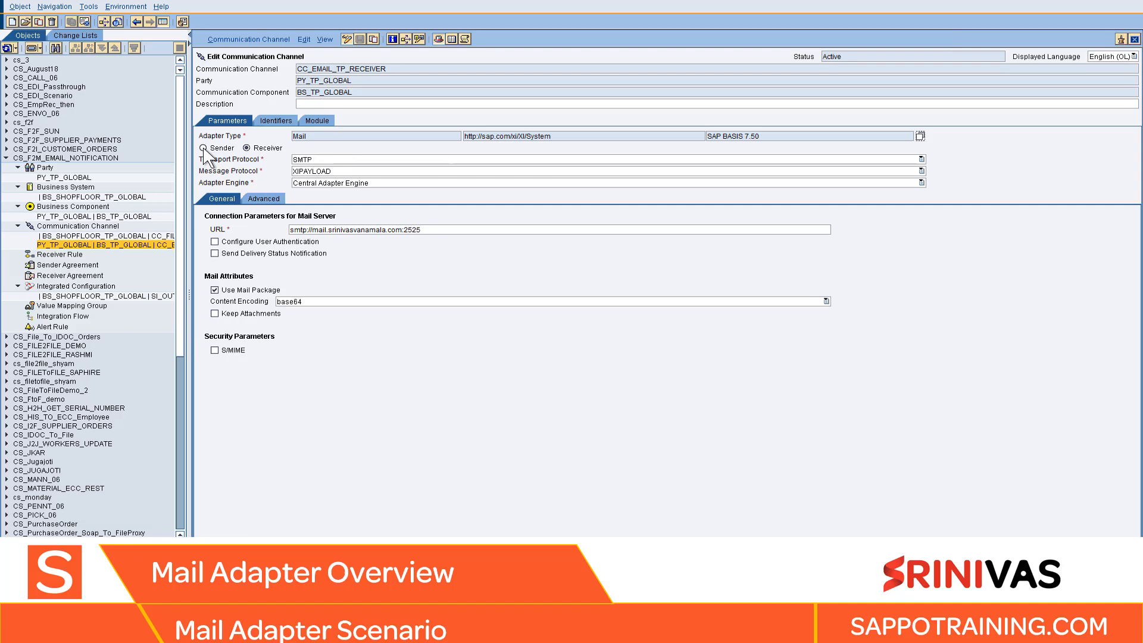
- Toggle Sender/Receiver to compare Sender's IMAP4/POP3 transports with Receiver's SMTP/IMAP4
click(204, 147)
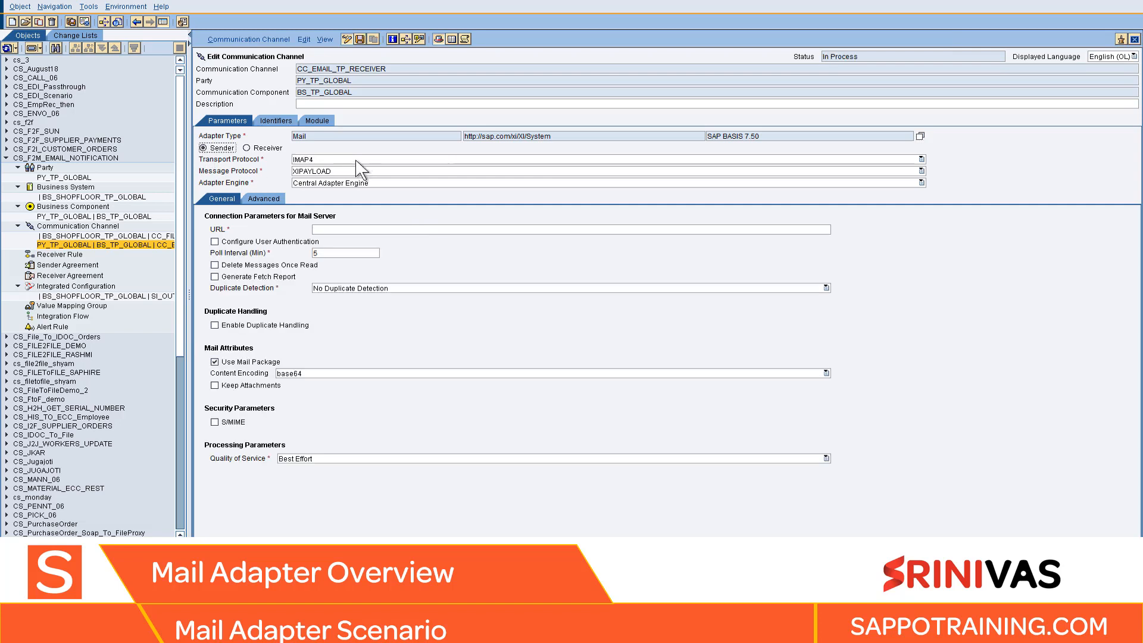
click(920, 159)
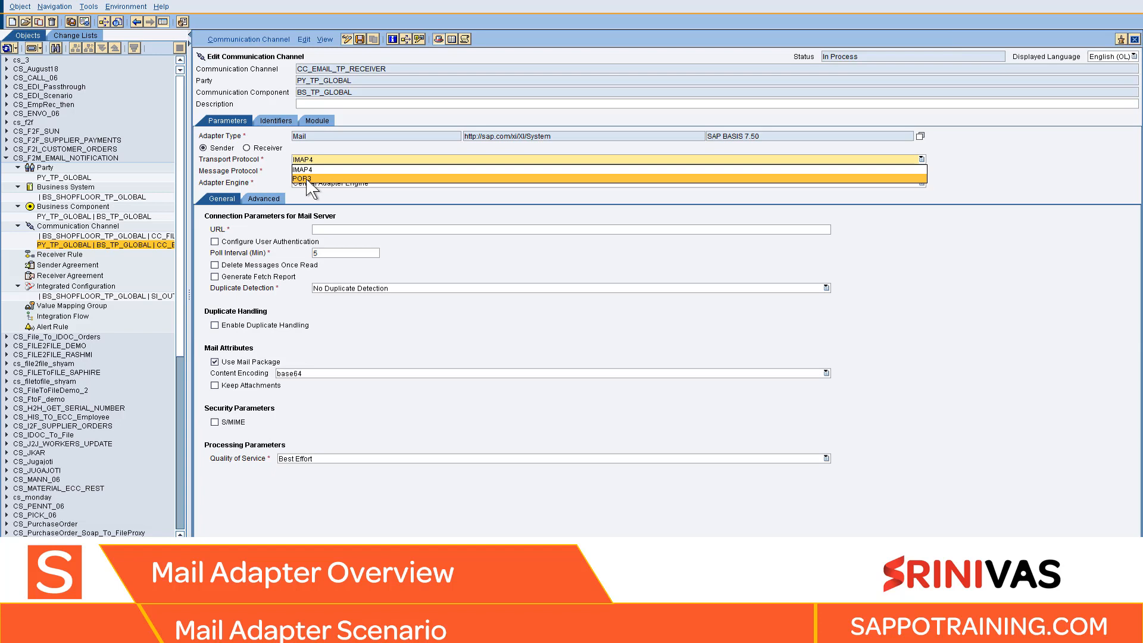
mouse_move(220, 157)
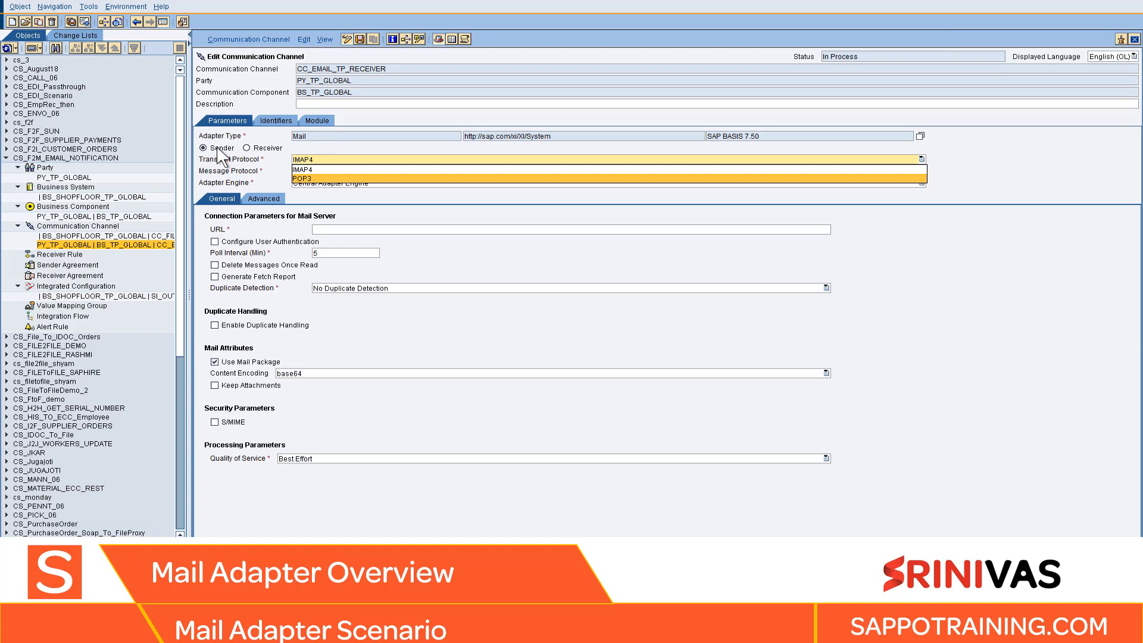
click(247, 148)
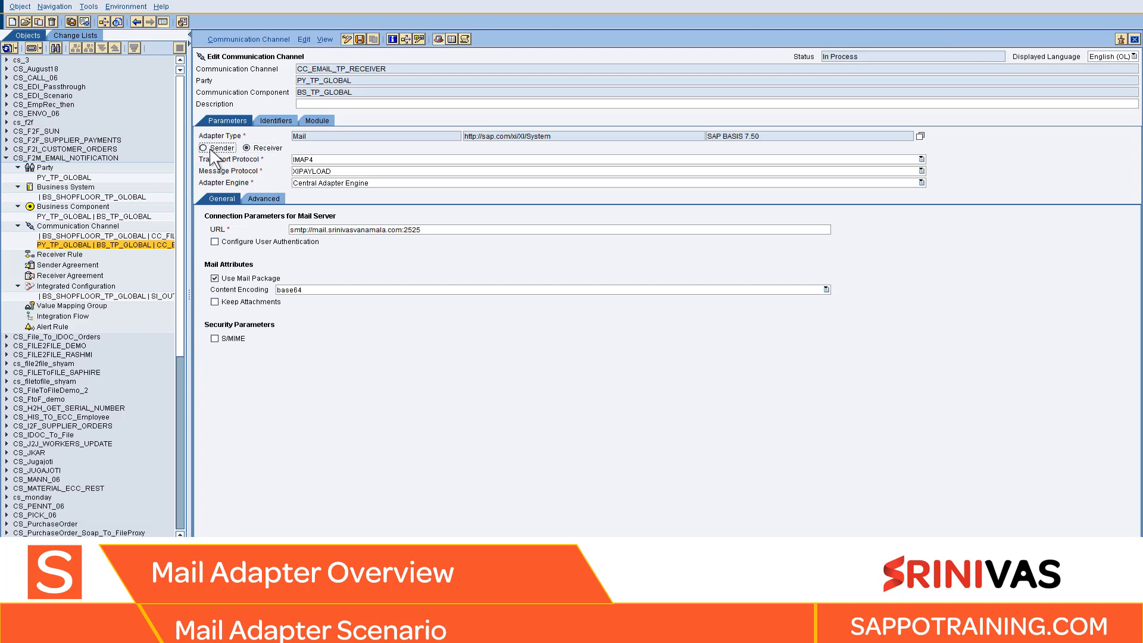
click(204, 147)
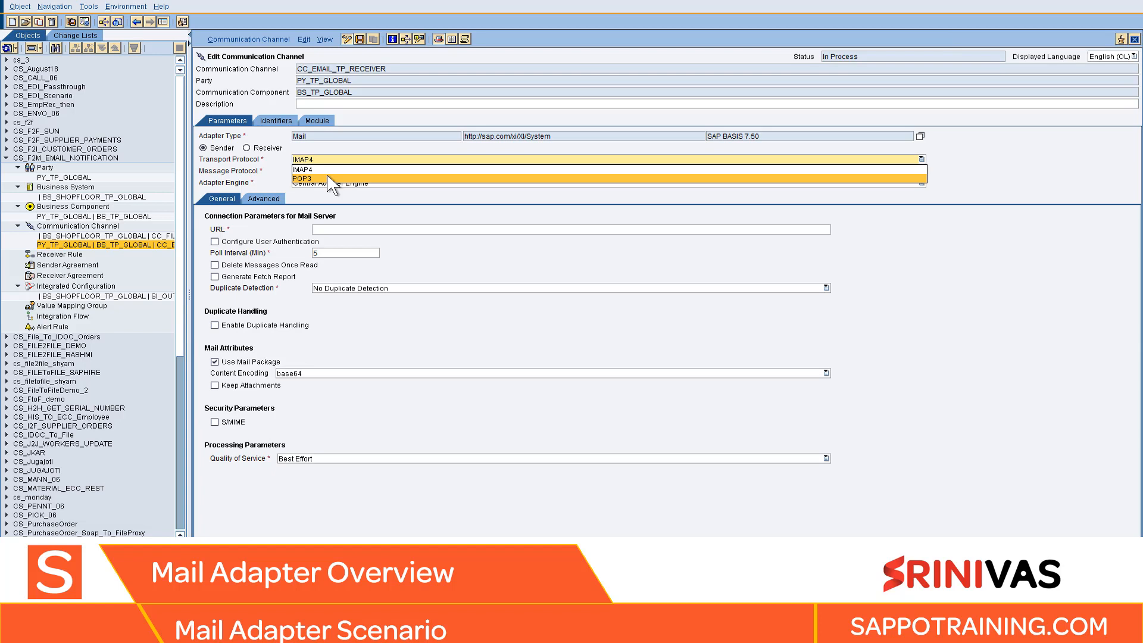
mouse_move(307, 187)
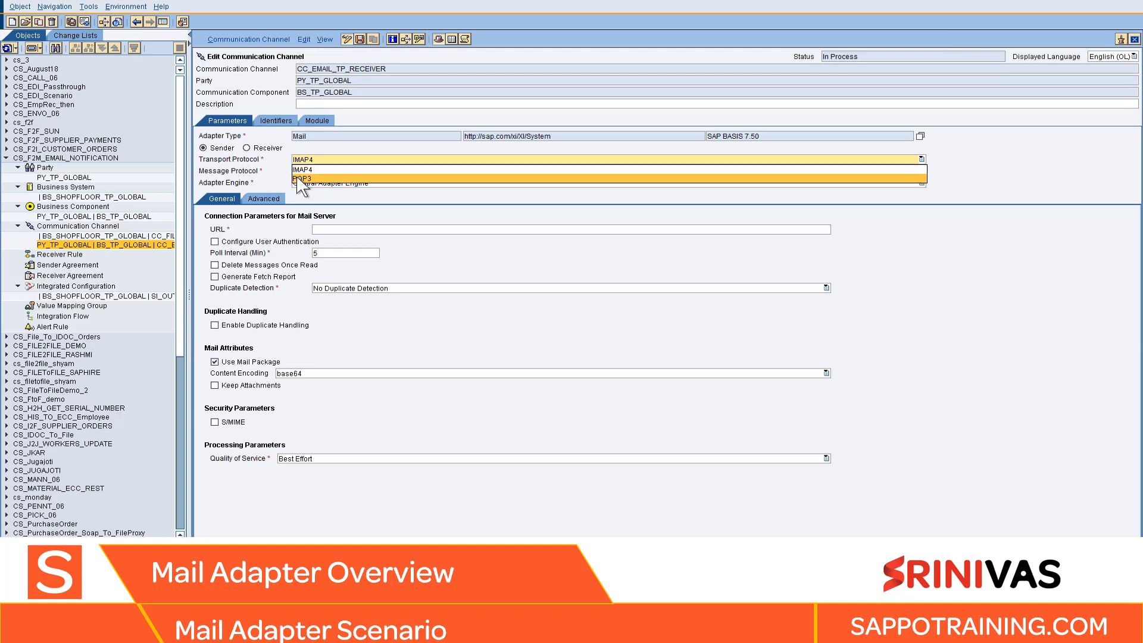
mouse_move(215, 158)
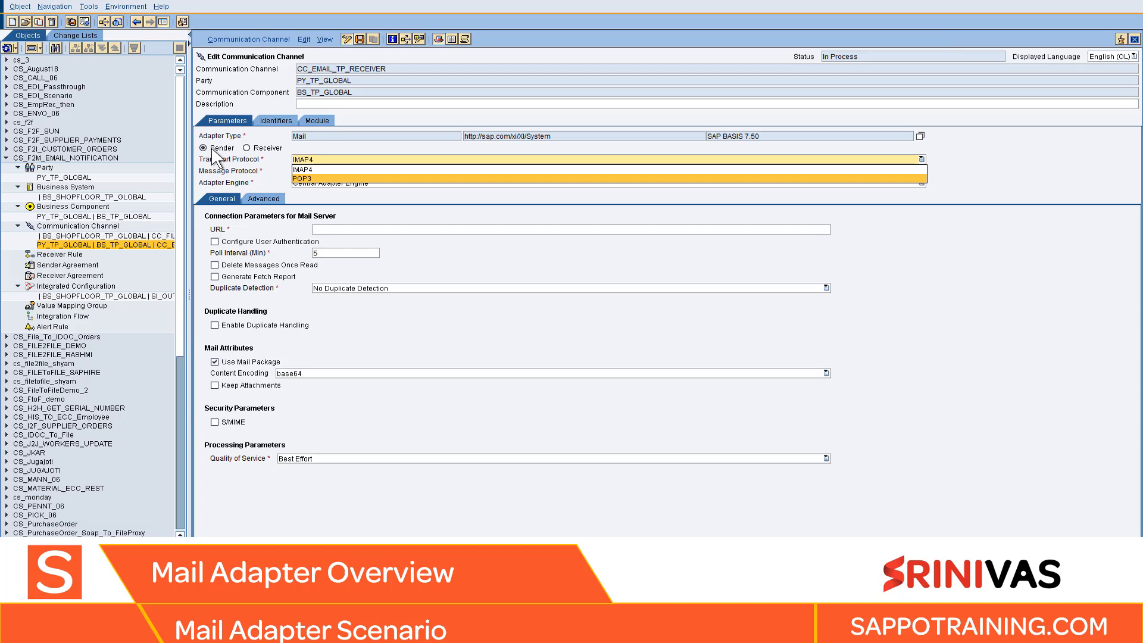
mouse_move(285, 172)
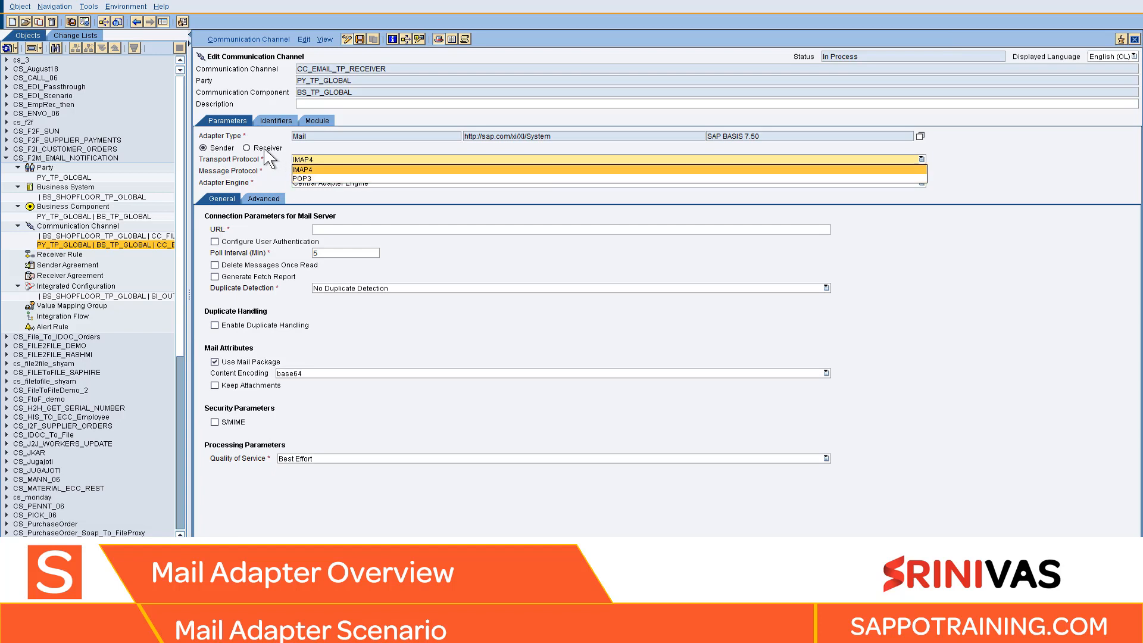
click(248, 148)
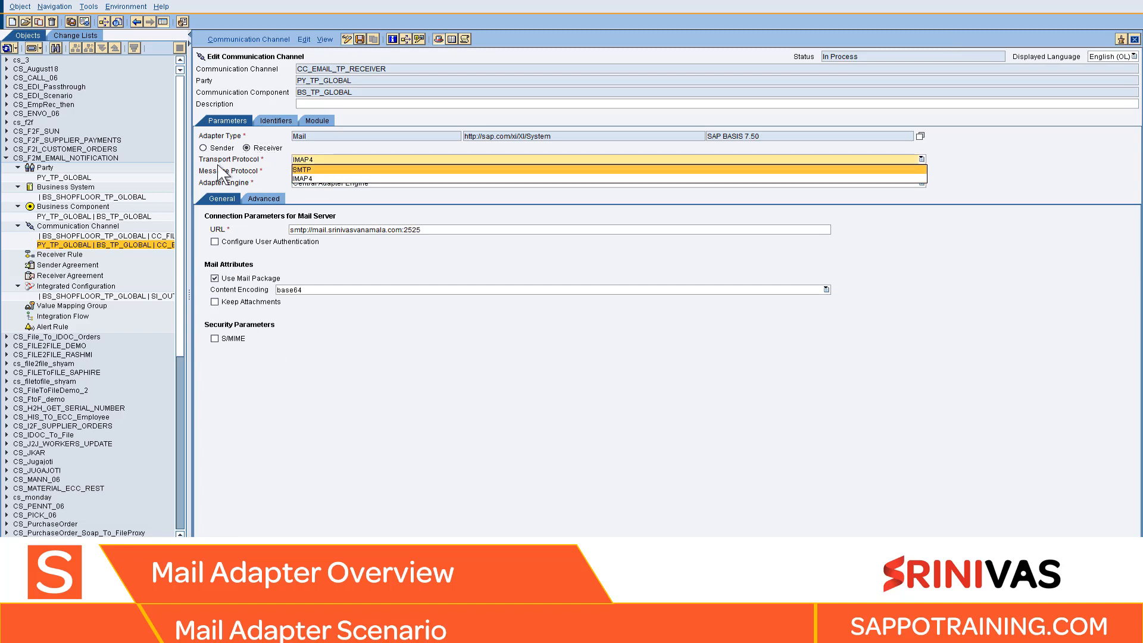
- Set the channel direction to Sender for POP3 with XIPAYLOAD
click(205, 148)
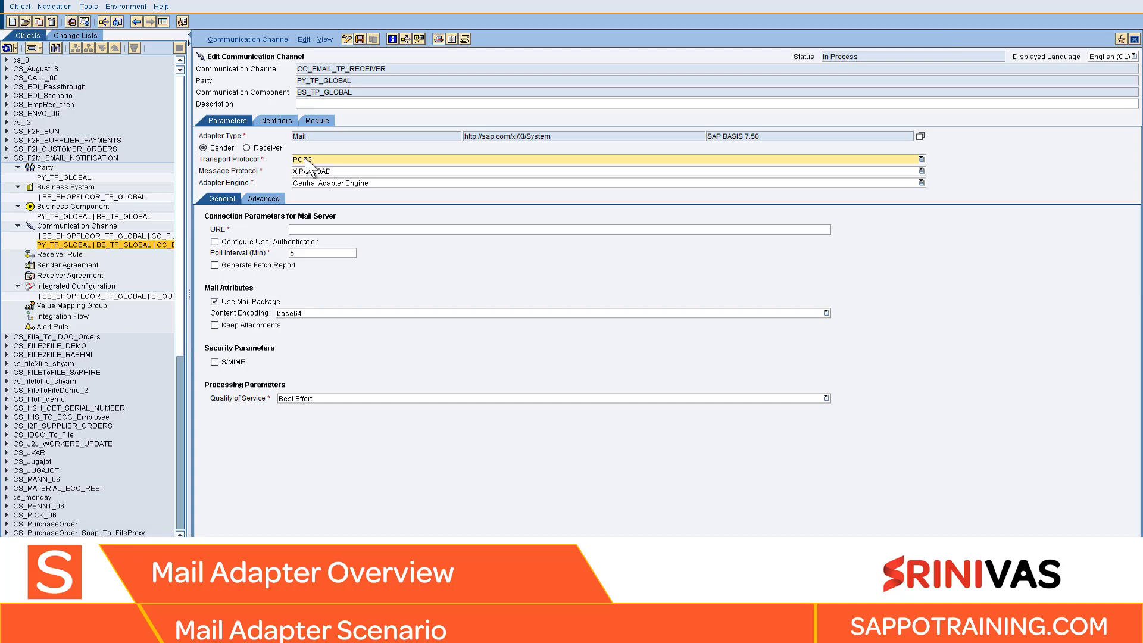
mouse_move(324, 186)
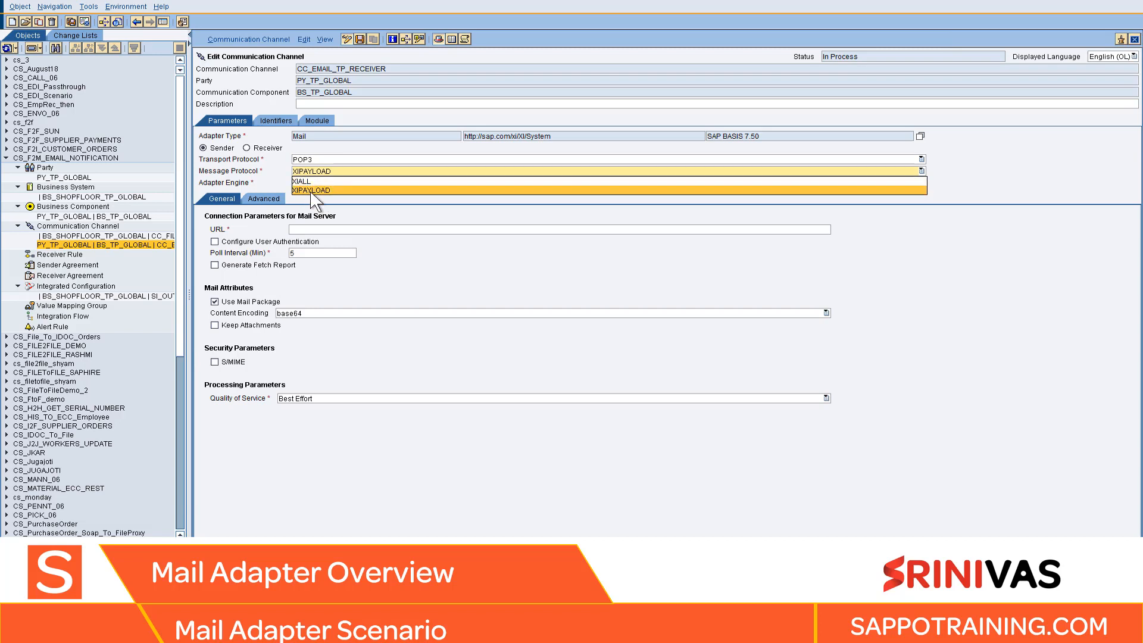
mouse_move(275, 221)
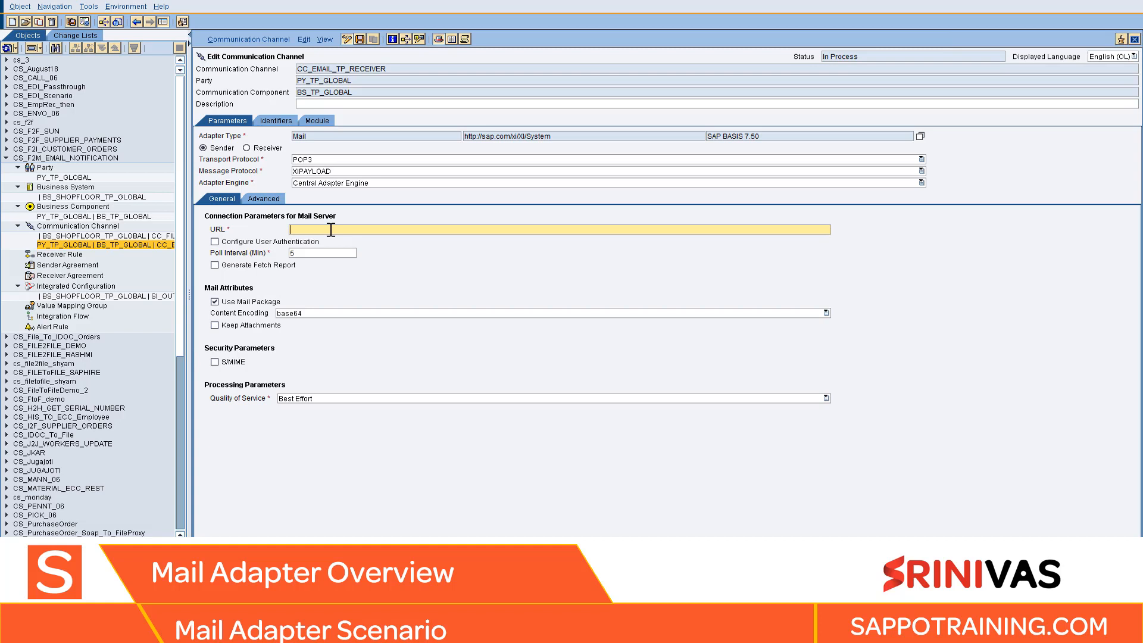
click(215, 241)
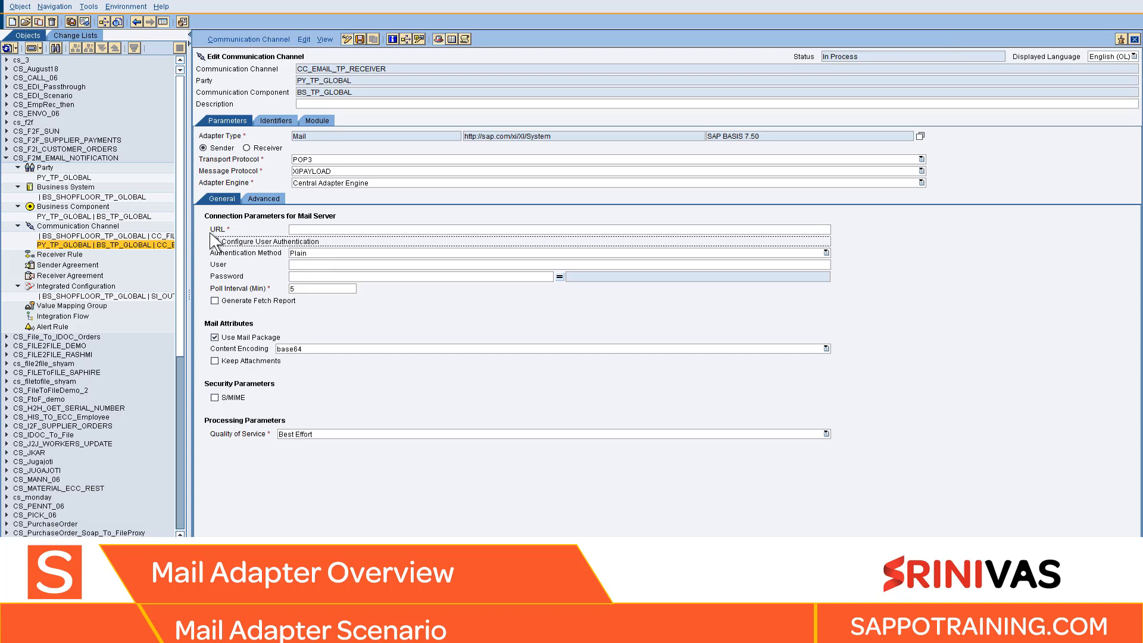
click(215, 242)
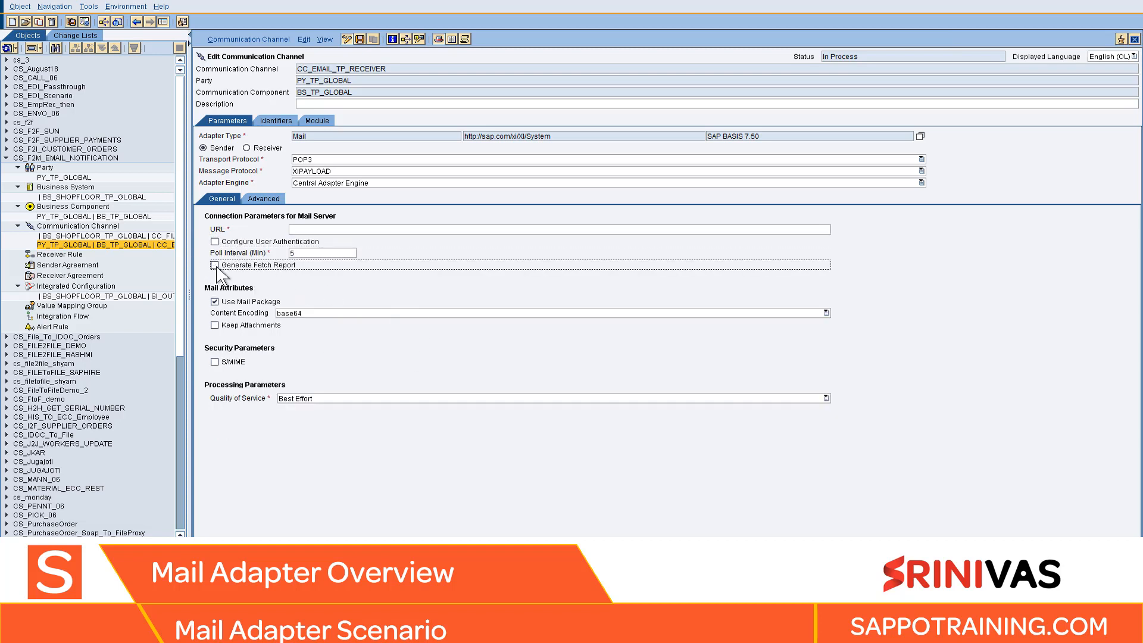
click(214, 265)
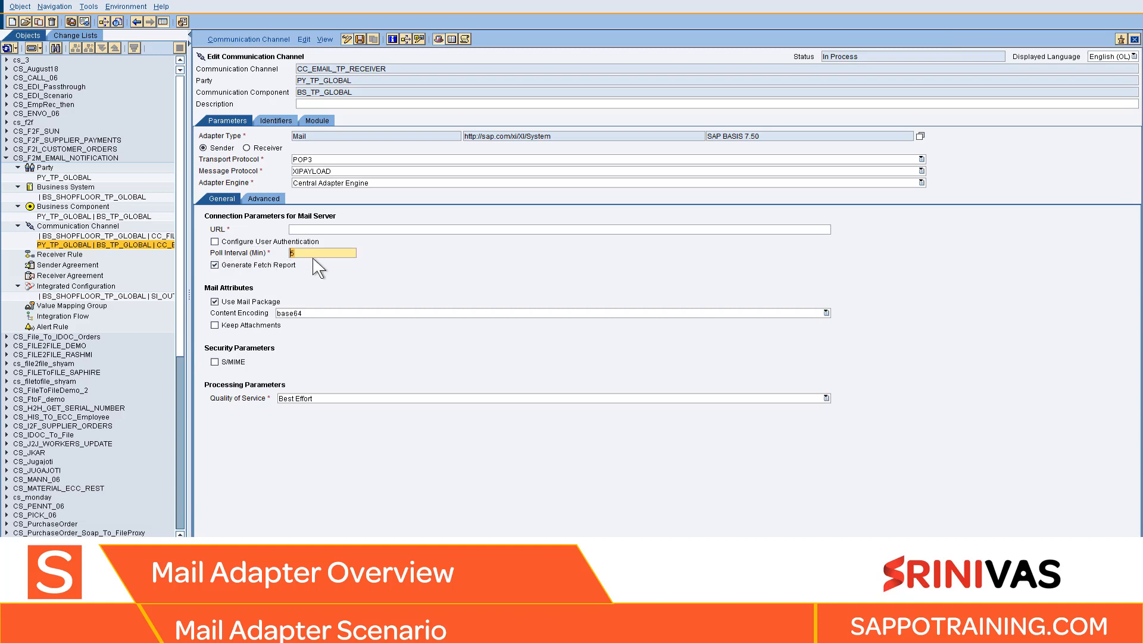
click(214, 265)
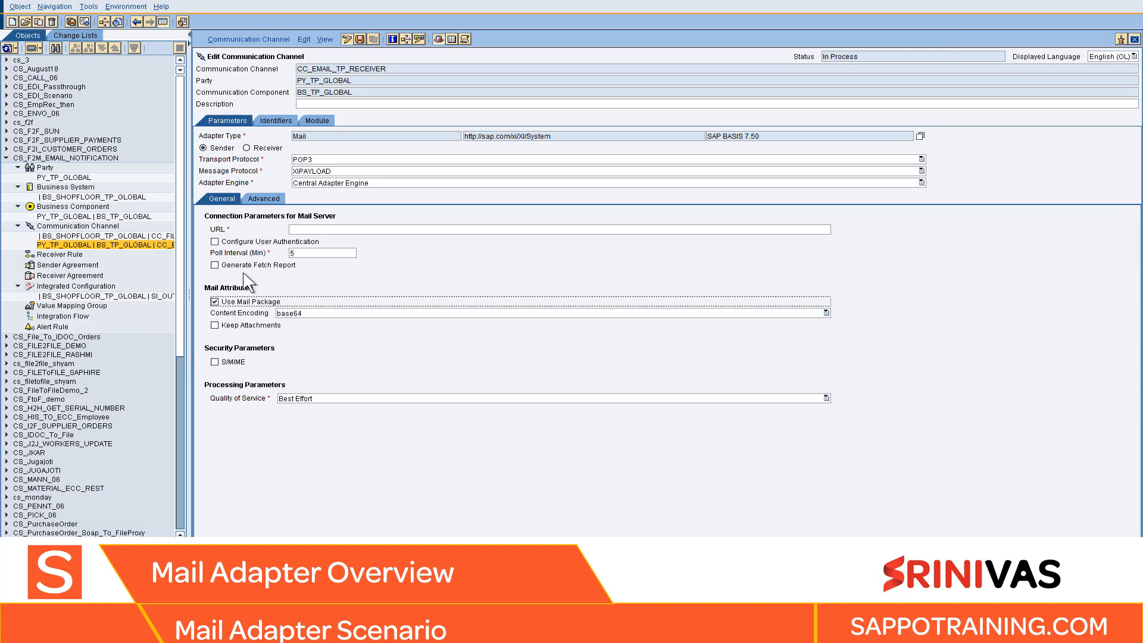
mouse_move(254, 296)
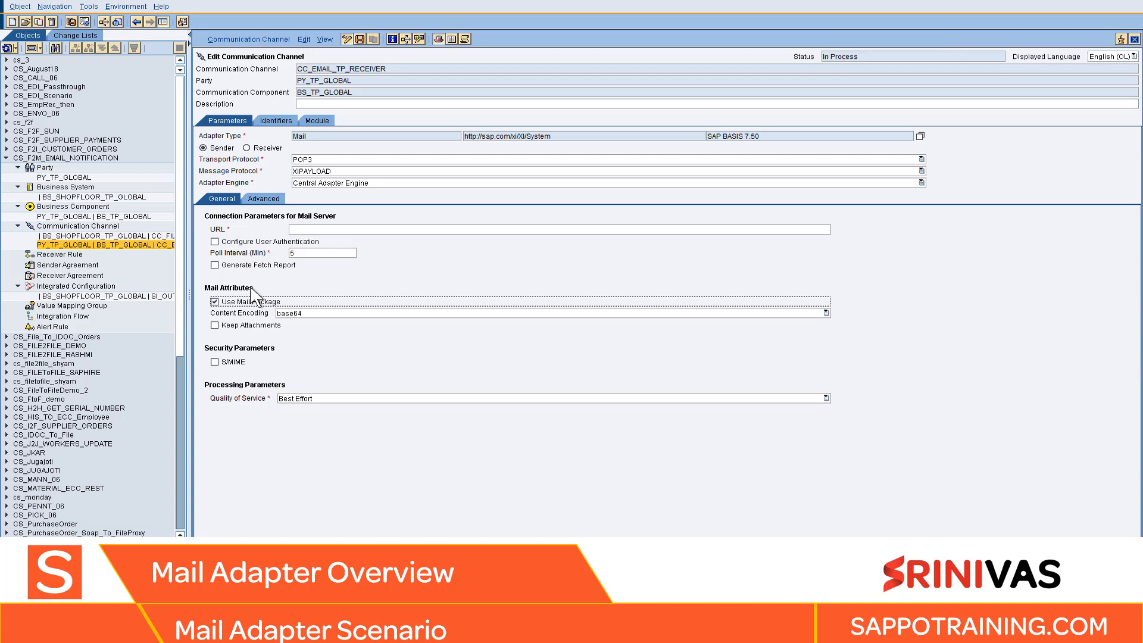
mouse_move(374, 277)
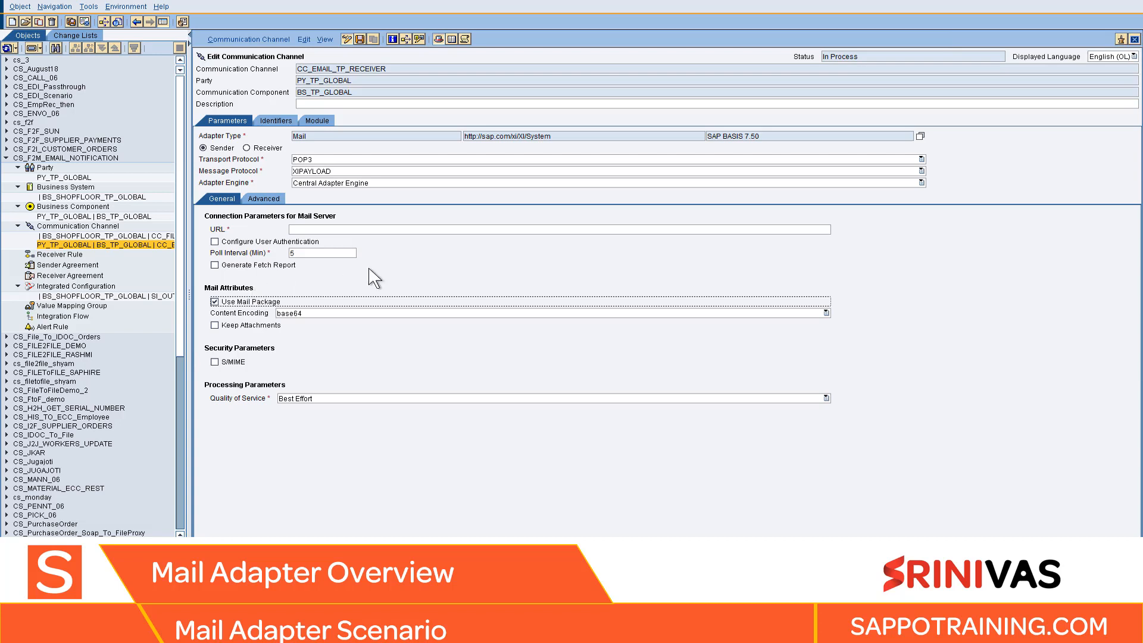
mouse_move(290, 399)
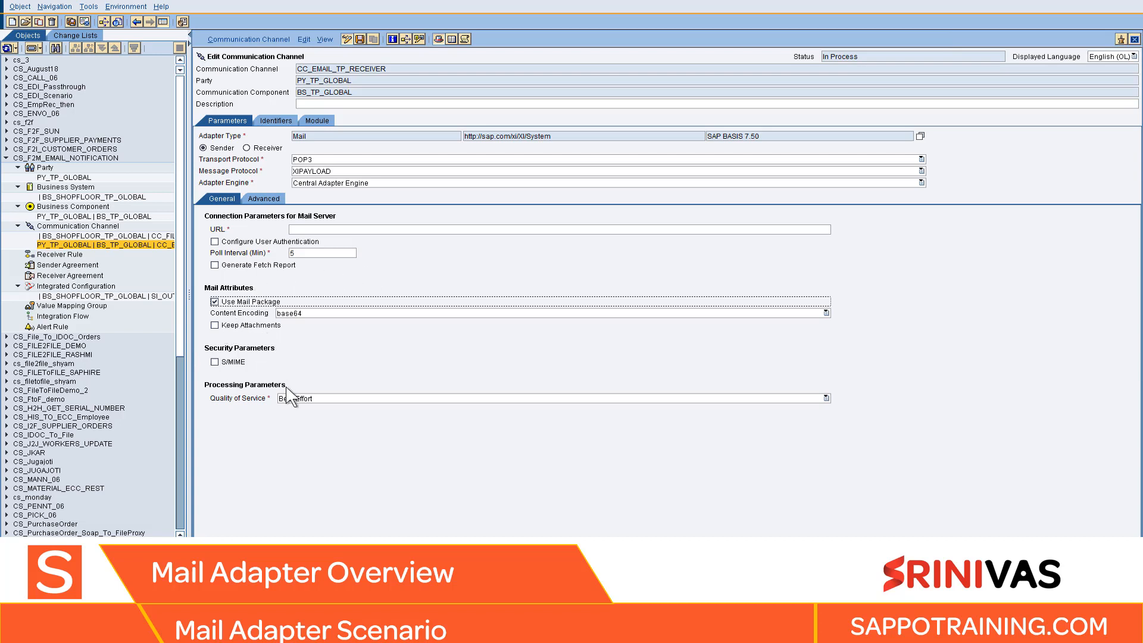
- Set Quality of Service to Exactly Once, then make the channel a Receiver
click(825, 397)
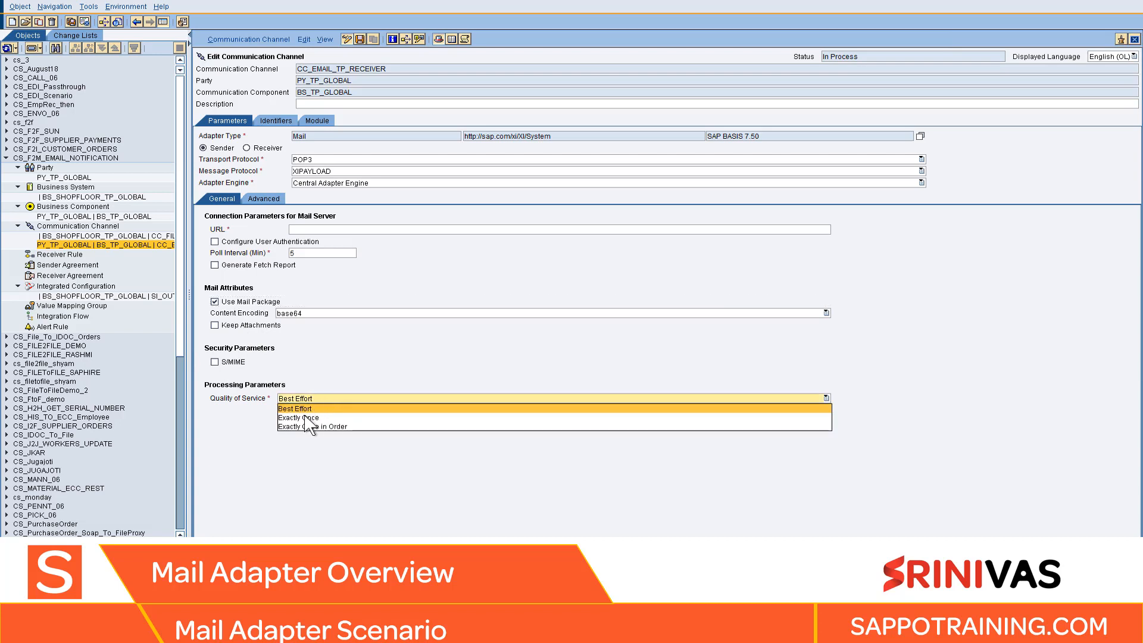
mouse_move(310, 420)
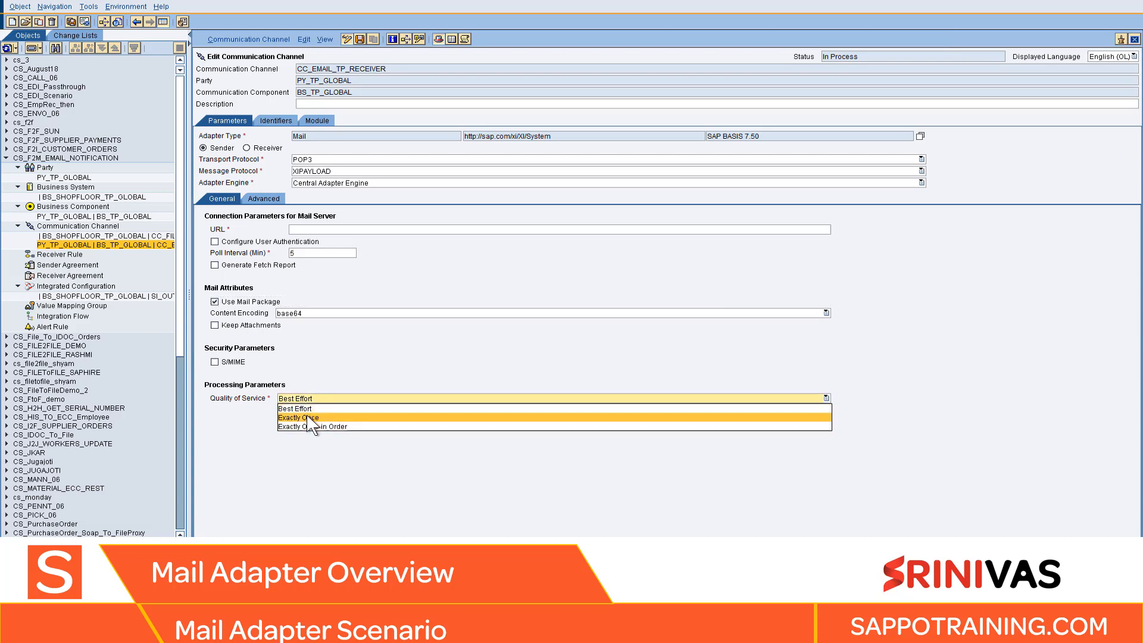
click(299, 418)
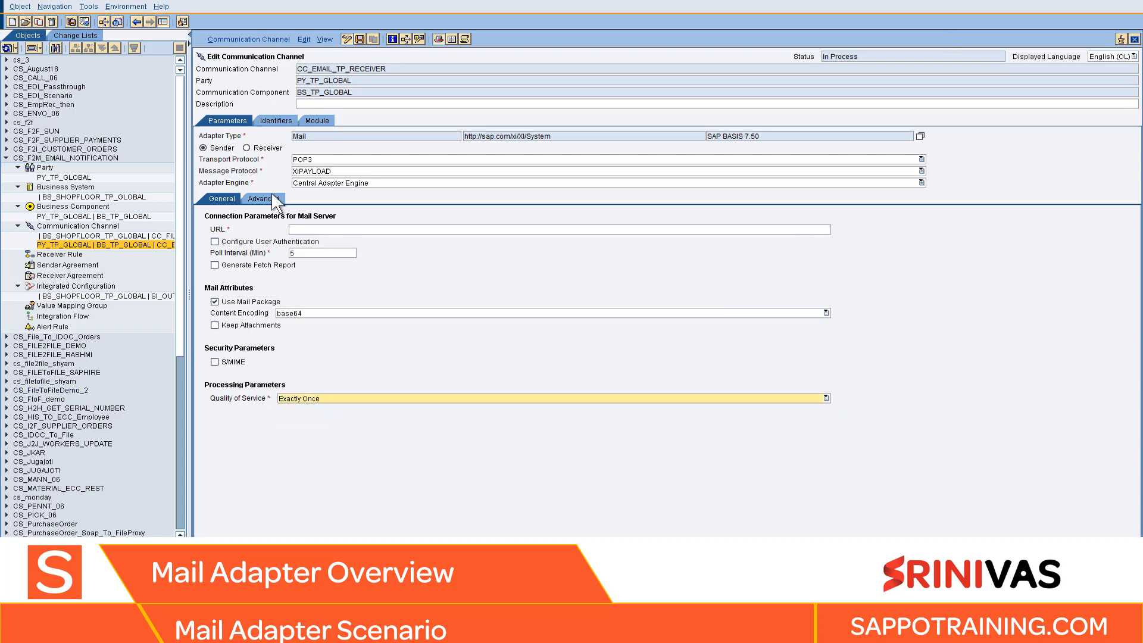
click(263, 198)
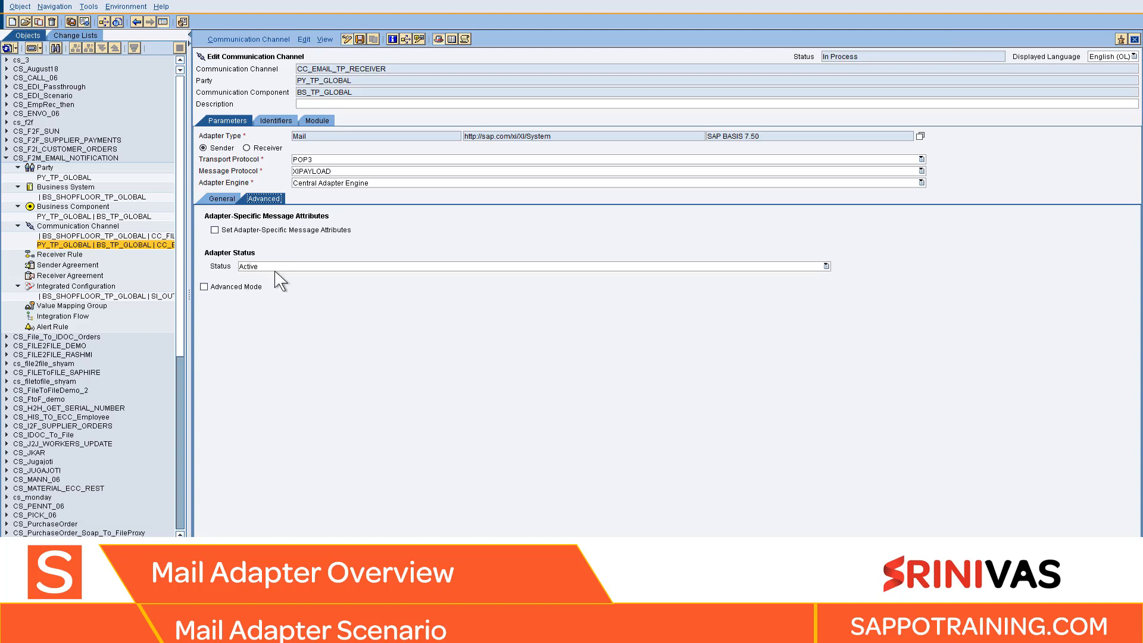
click(222, 199)
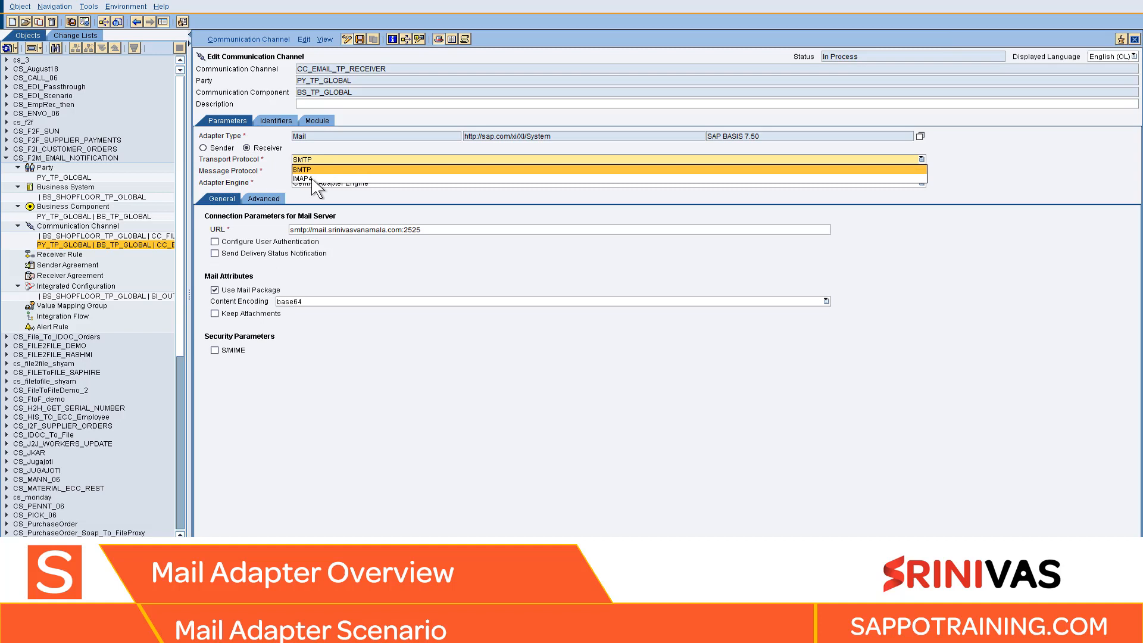
- Choose SMTP transport and leave Configure User Authentication unticked after reviewing its fields
click(303, 172)
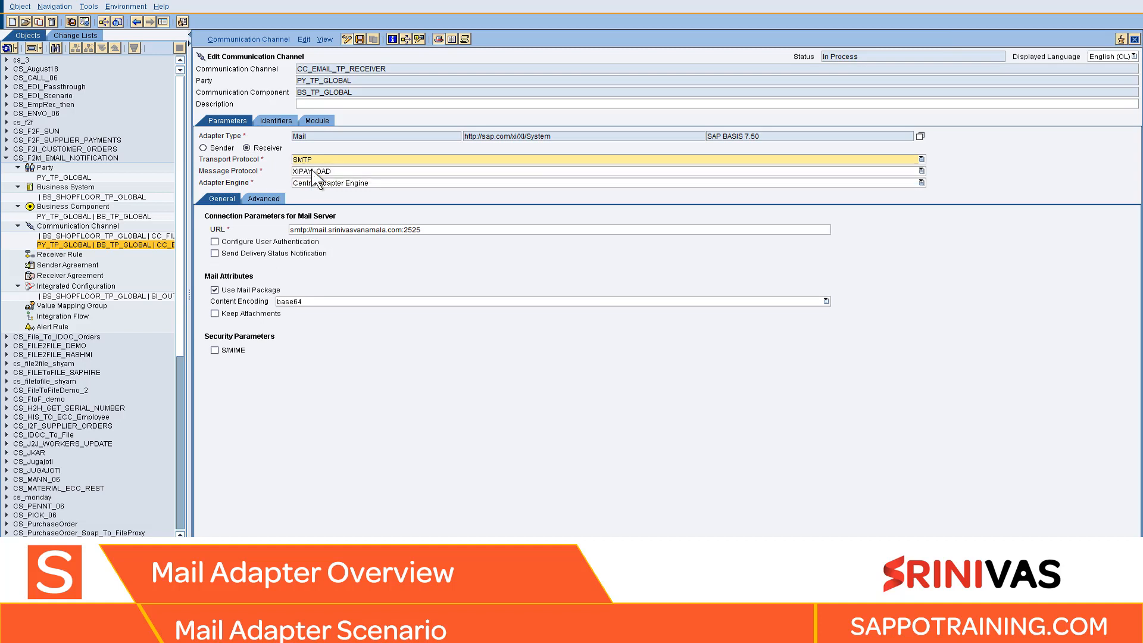
mouse_move(434, 236)
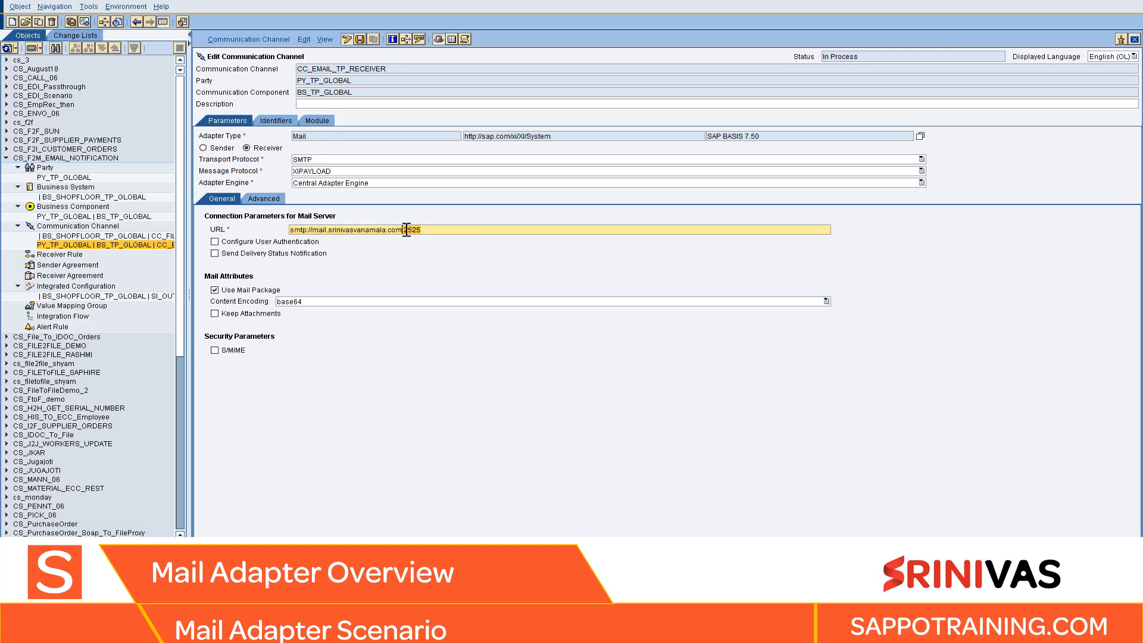
click(215, 241)
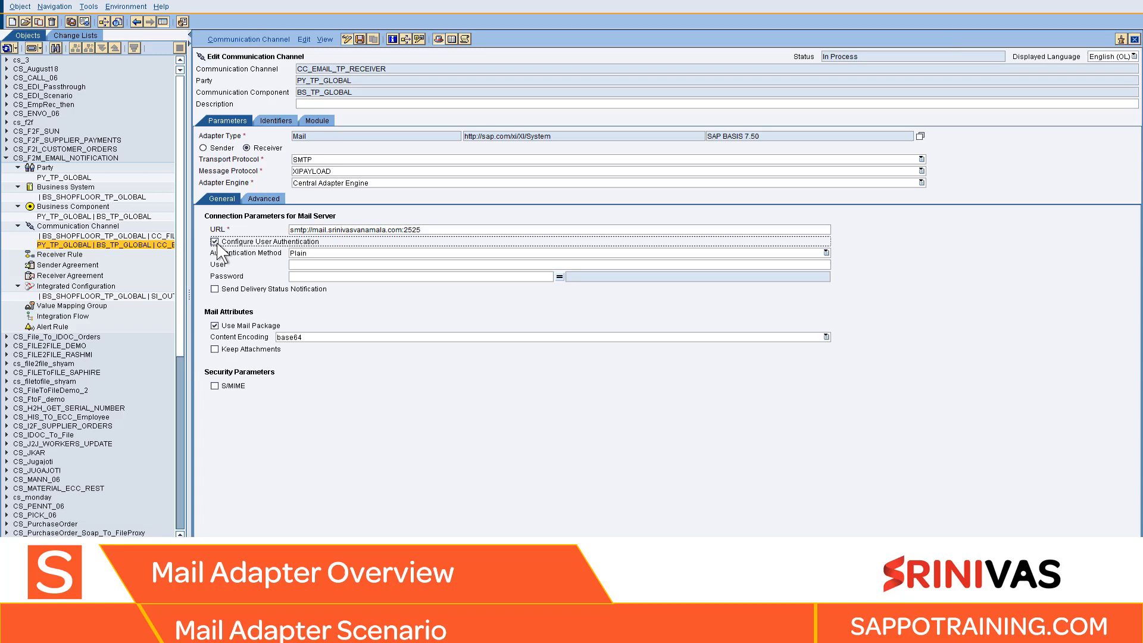
click(215, 241)
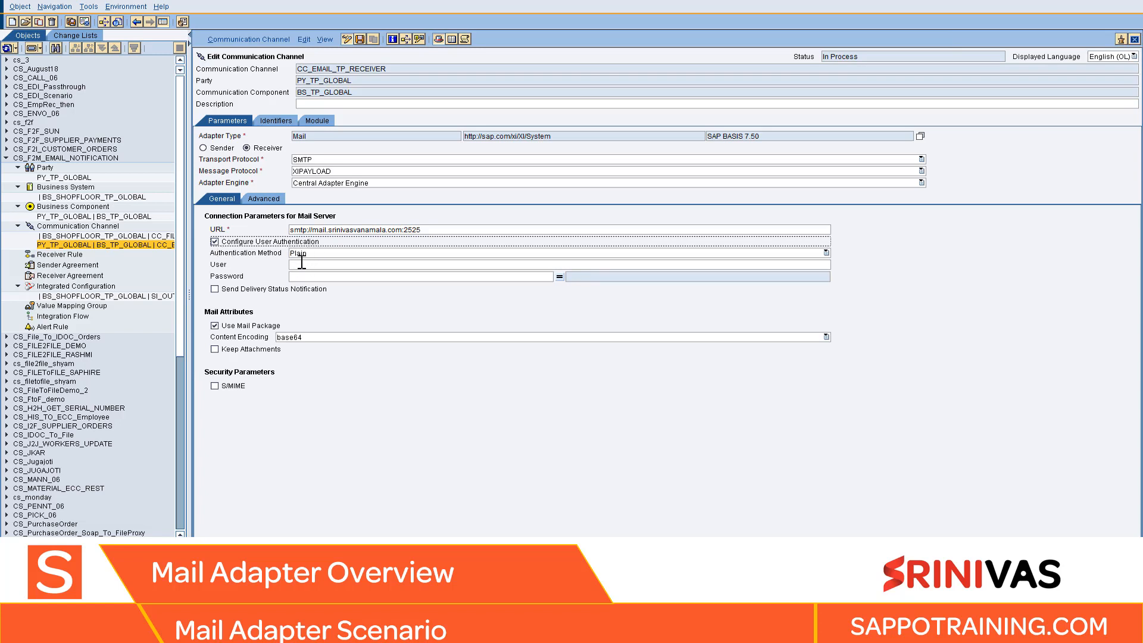
click(214, 242)
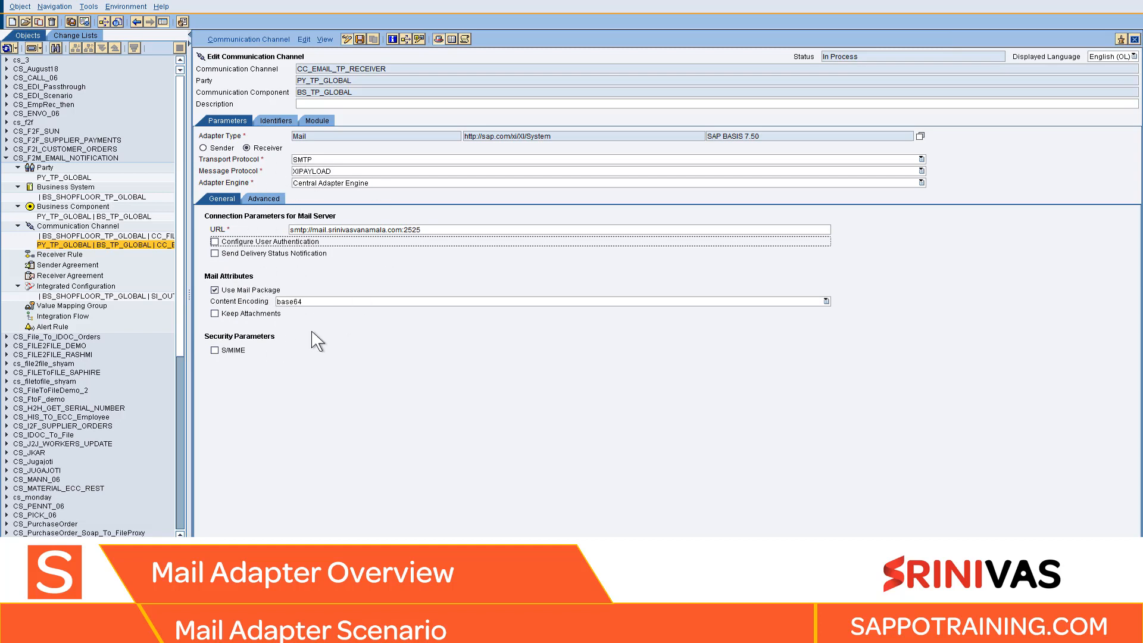
mouse_move(252, 310)
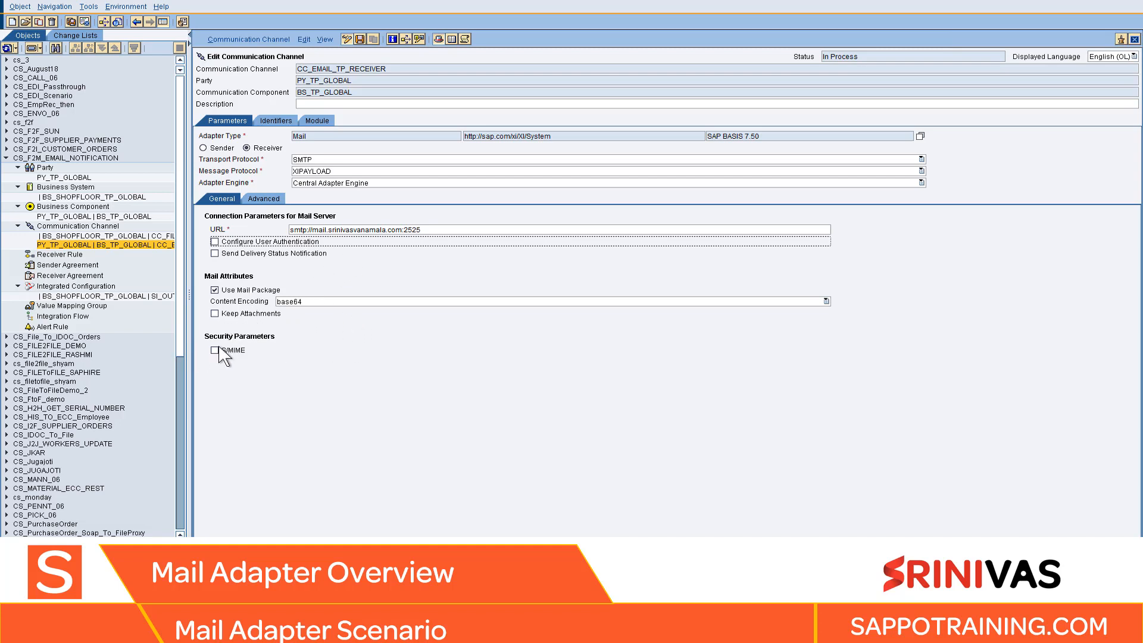
click(214, 350)
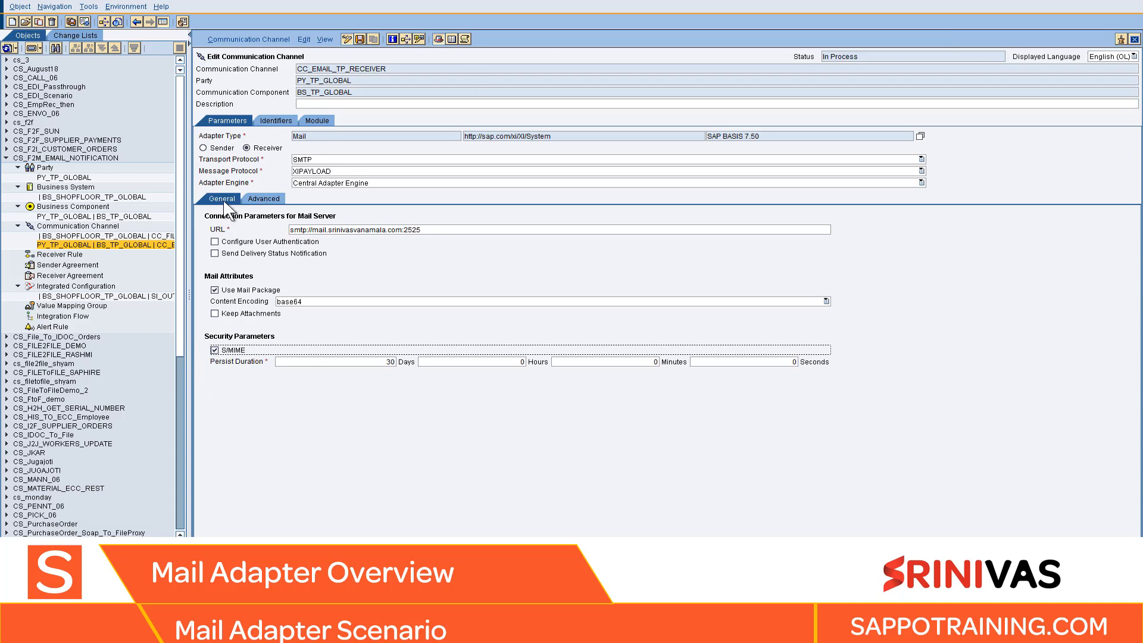
click(263, 198)
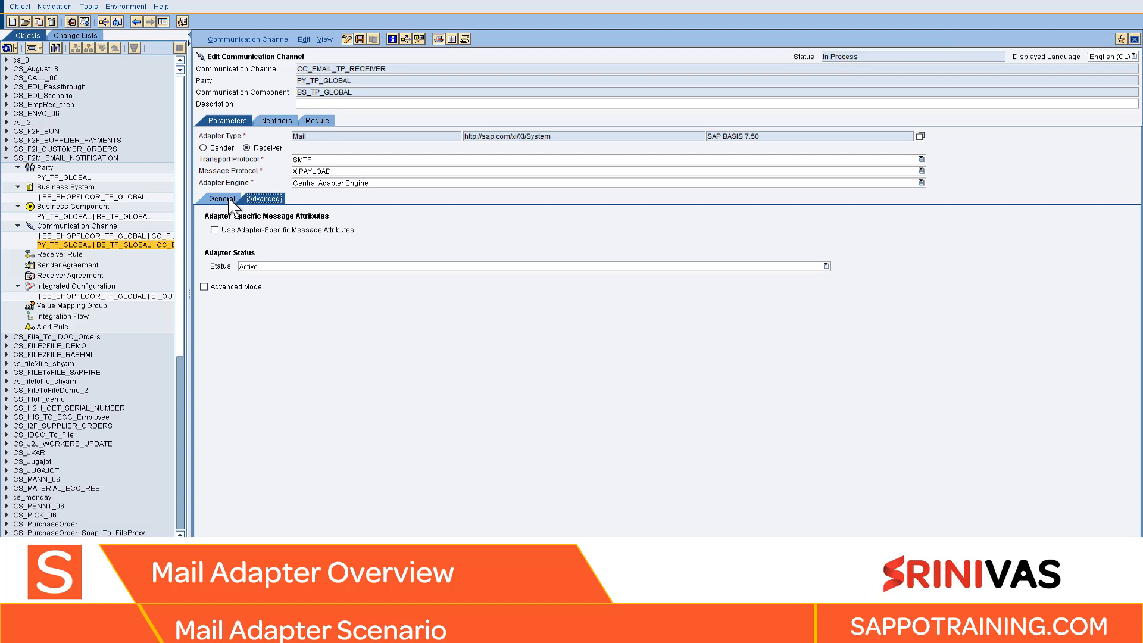
click(222, 198)
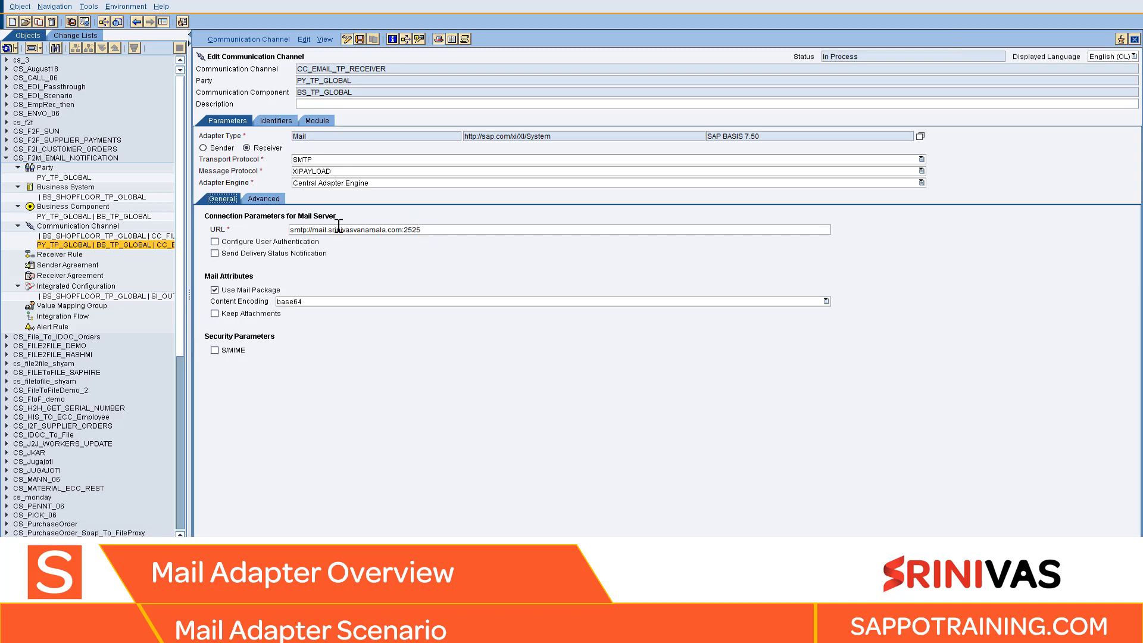
mouse_move(298, 263)
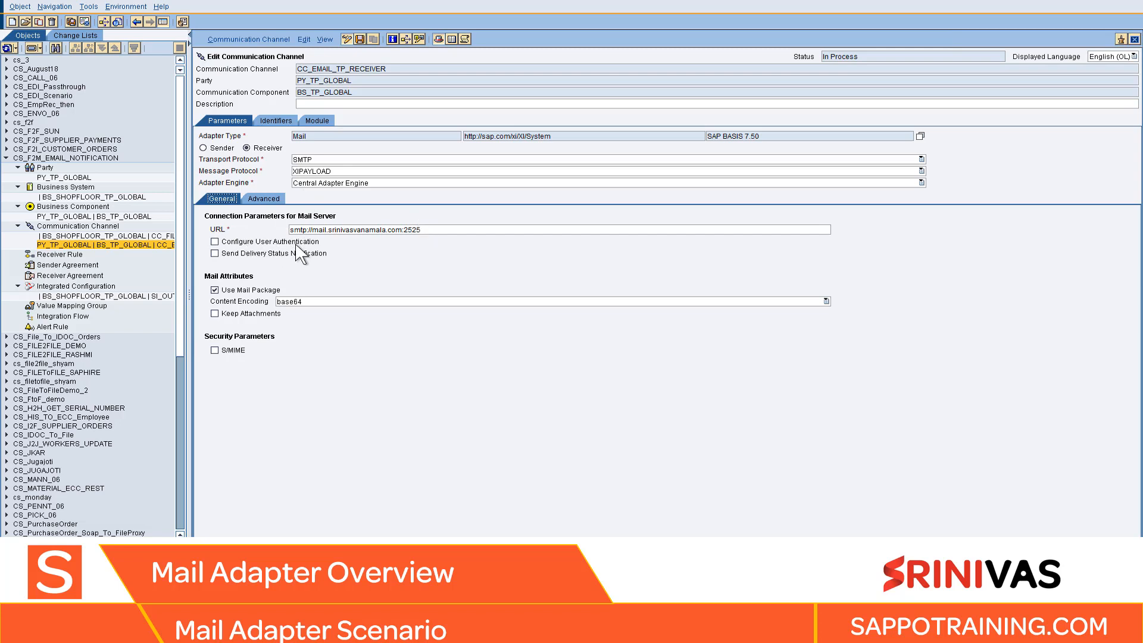
mouse_move(297, 250)
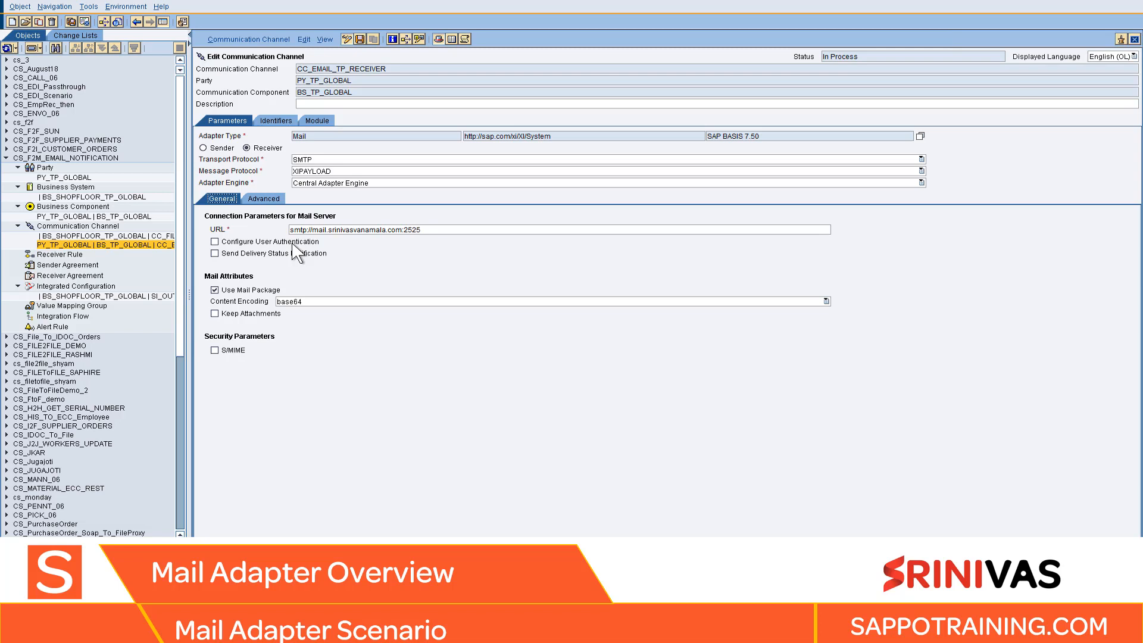
mouse_move(342, 233)
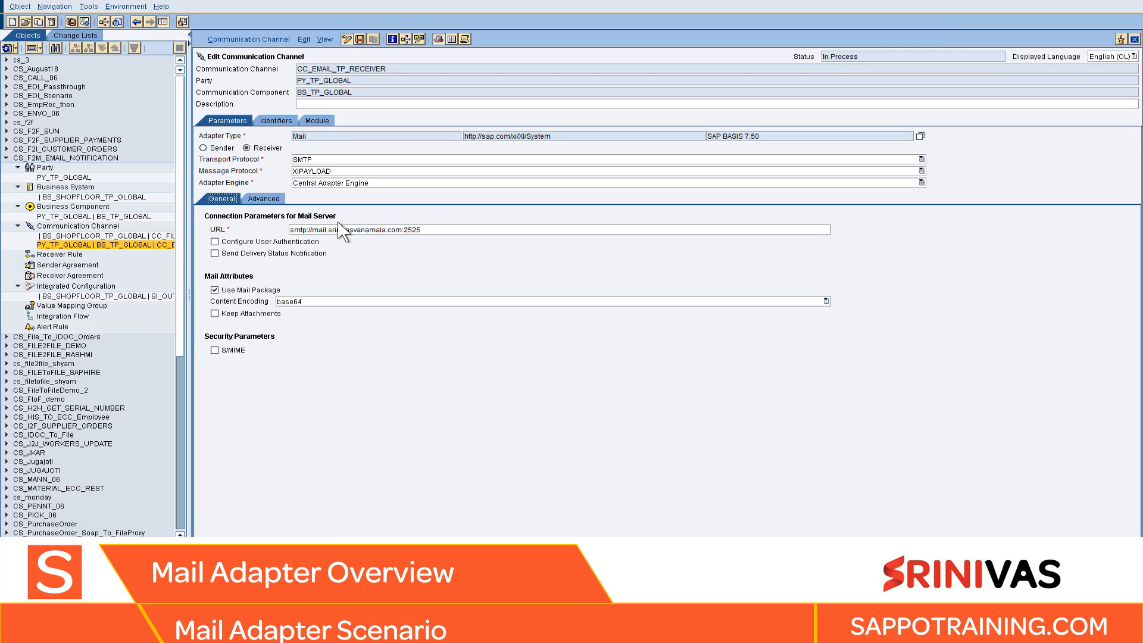